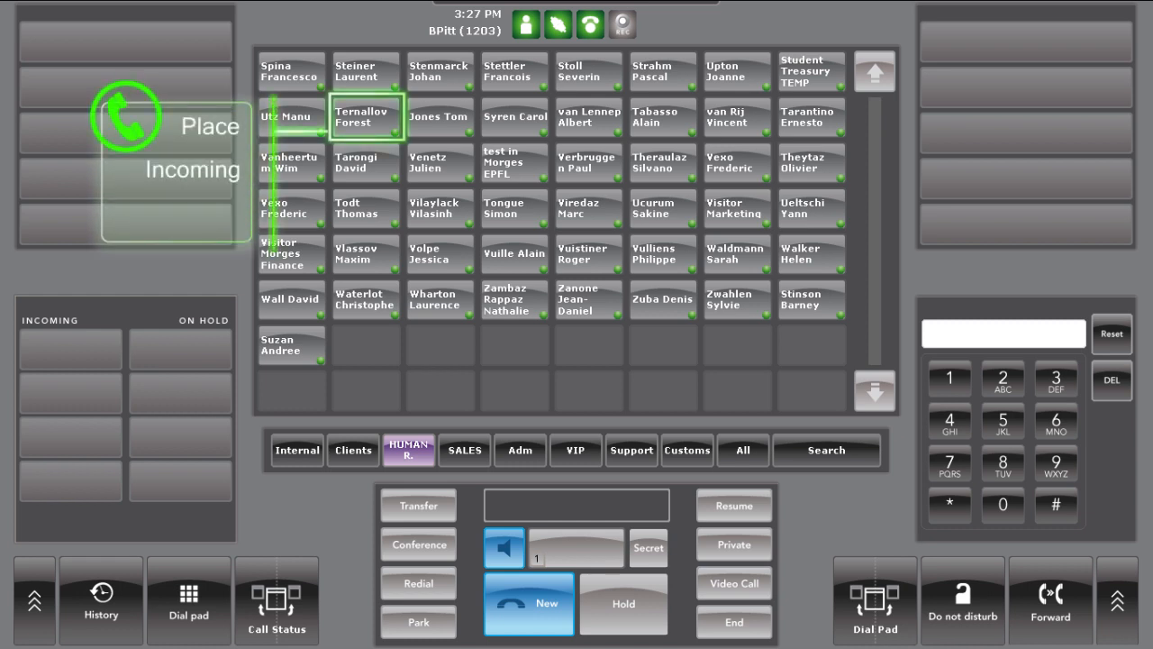
pyautogui.click(364, 117)
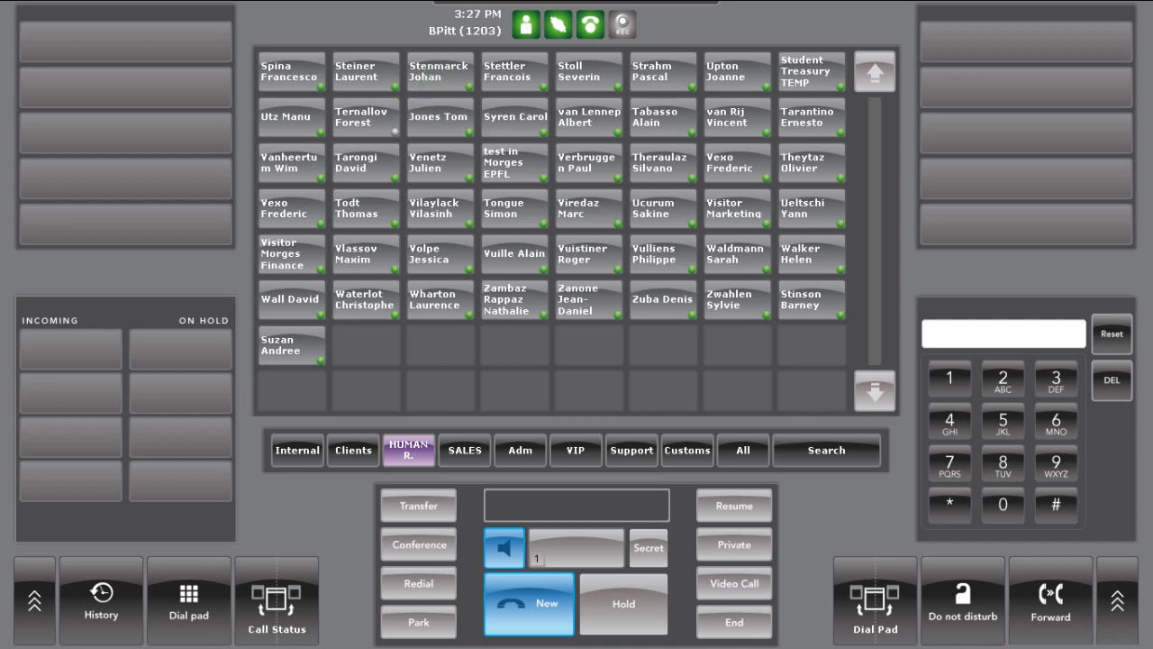
pyautogui.click(364, 119)
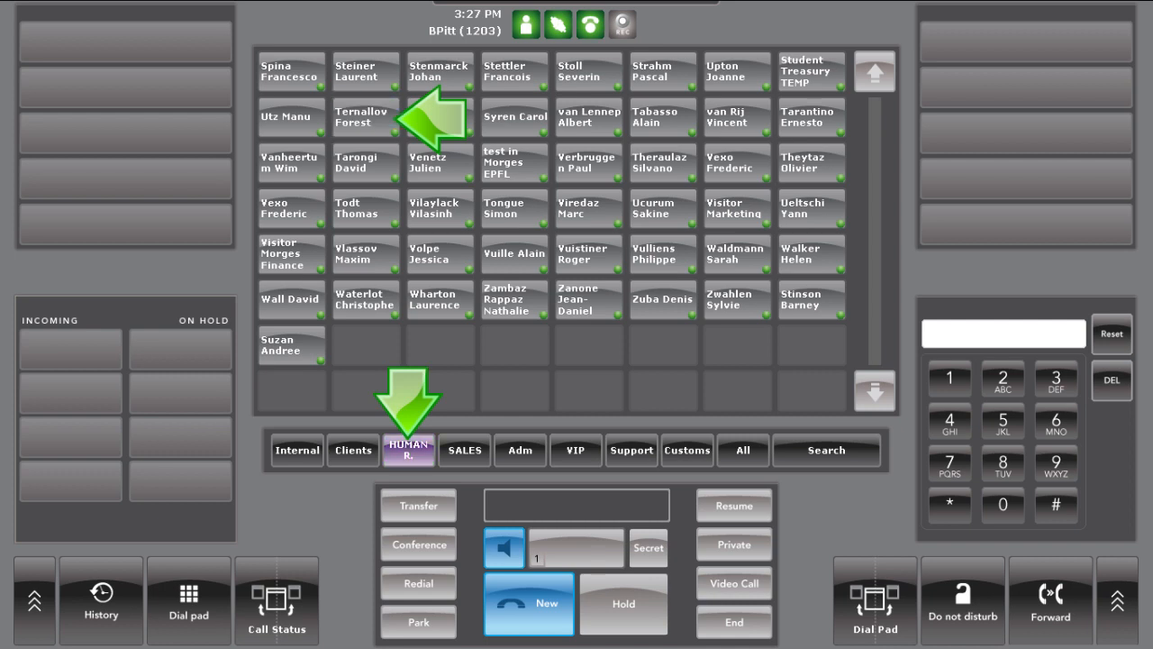
pyautogui.click(364, 118)
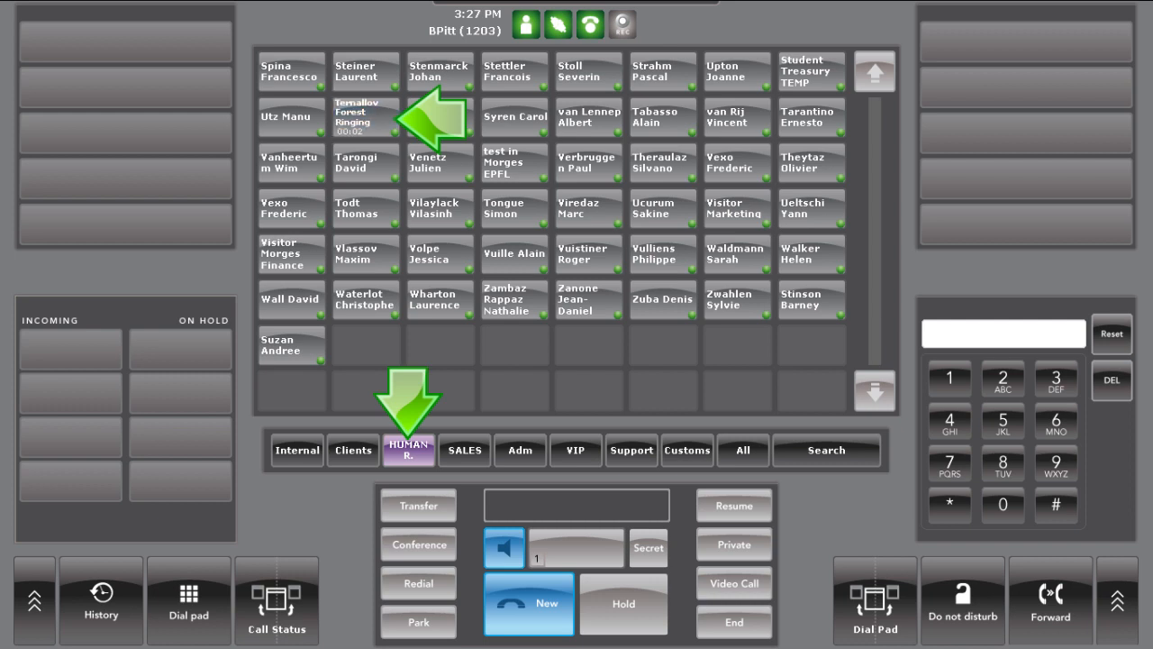